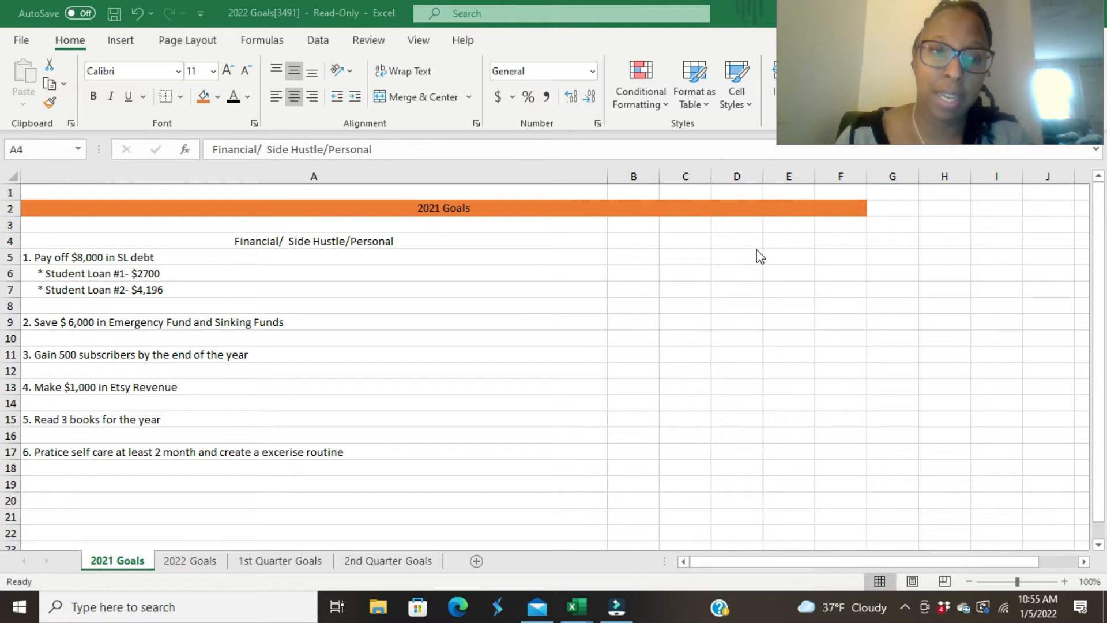
{"action": "mouse_move", "coordinate": [575, 327]}
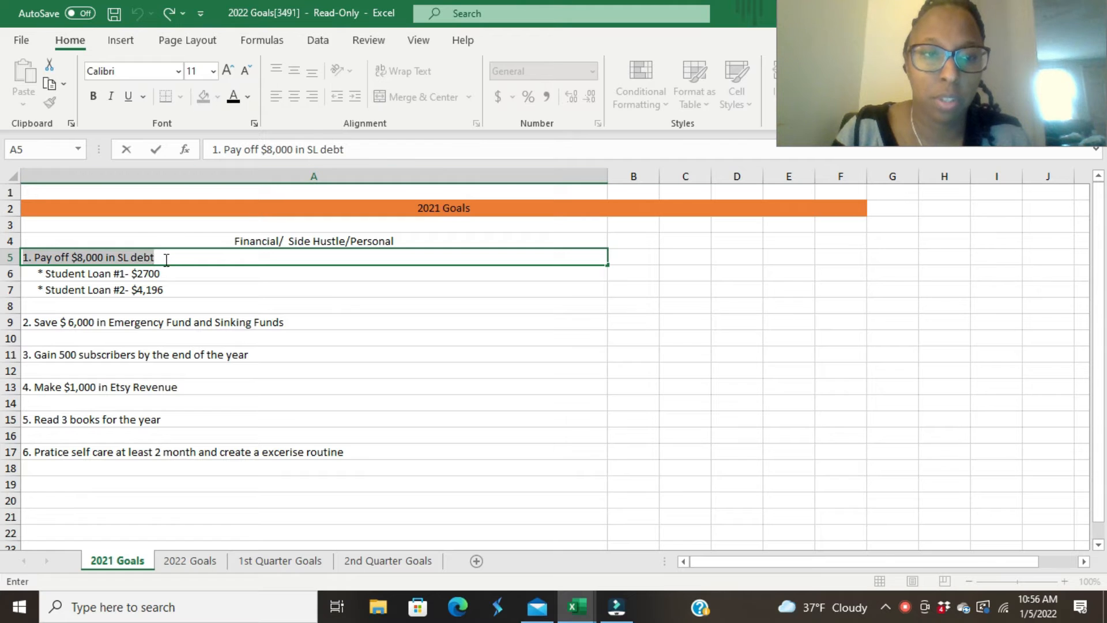
Step: Enter the year-end loan note 'Ended 2021-$23,983.10' in row 8 under the first goal
{"action": "double_click", "coordinate": [88, 256]}
{"action": "type", "text": "Ended"}
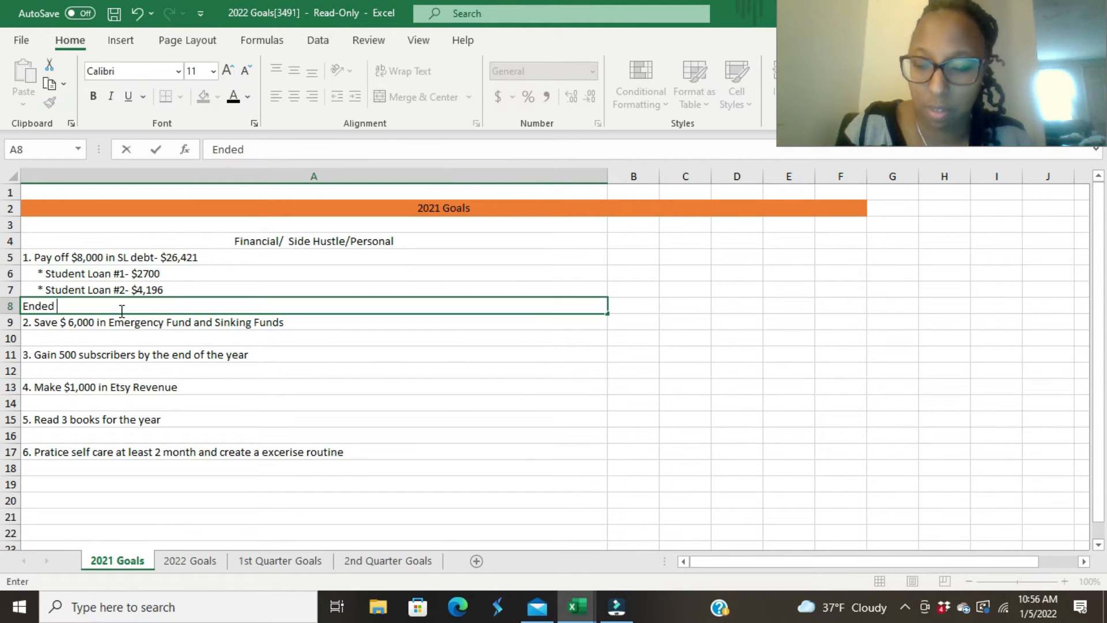
{"action": "type", "text": "2021"}
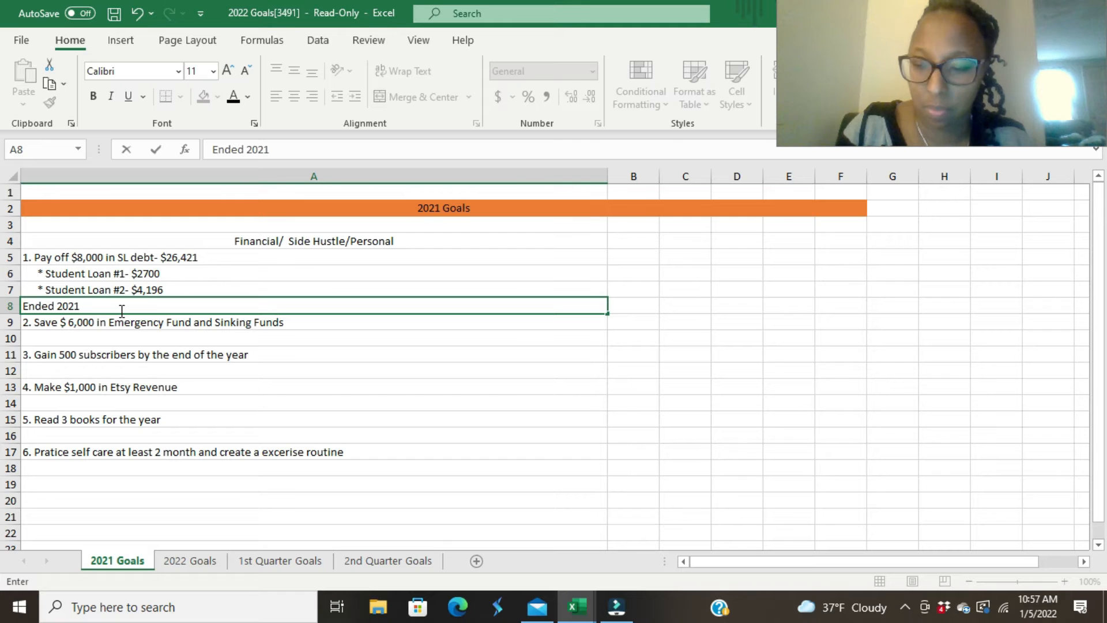
{"action": "type", "text": "-$"}
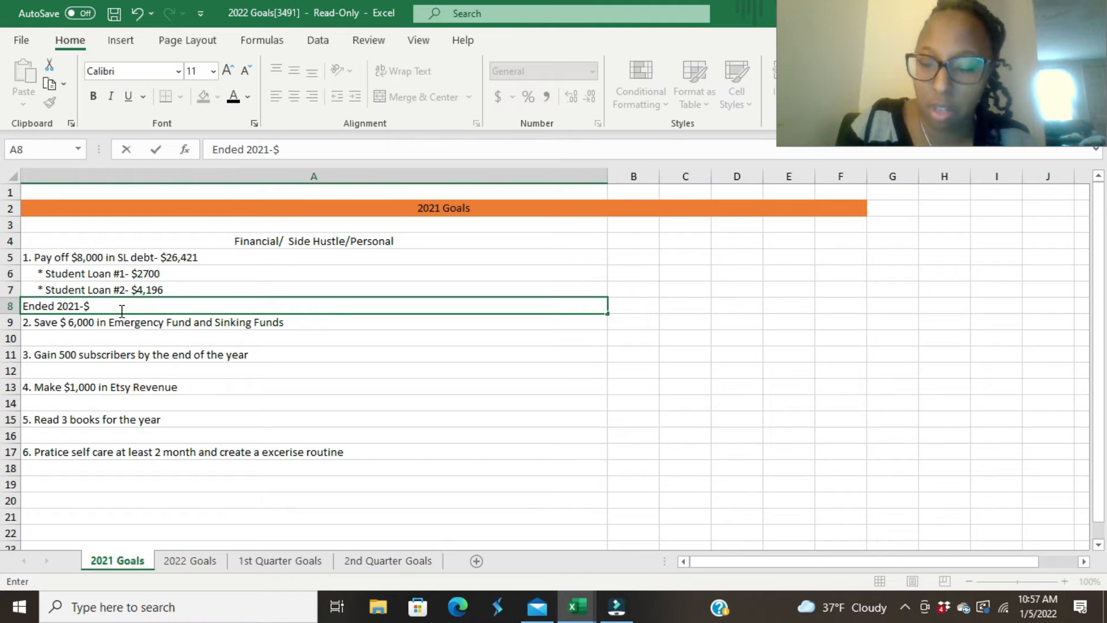
{"action": "type", "text": "23,"}
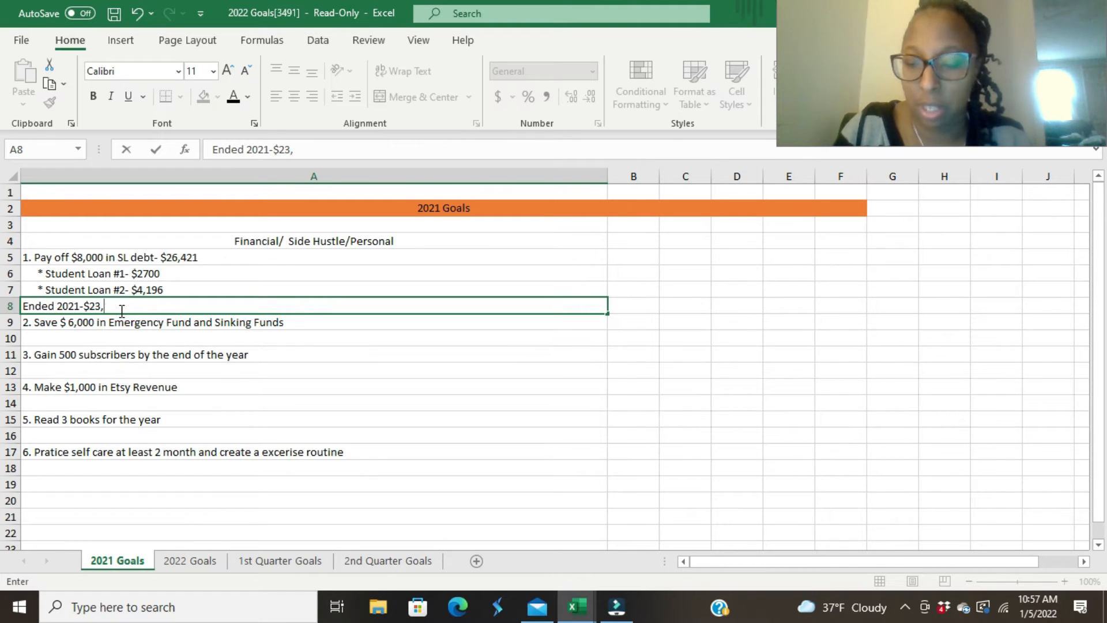
{"action": "type", "text": "983.1"}
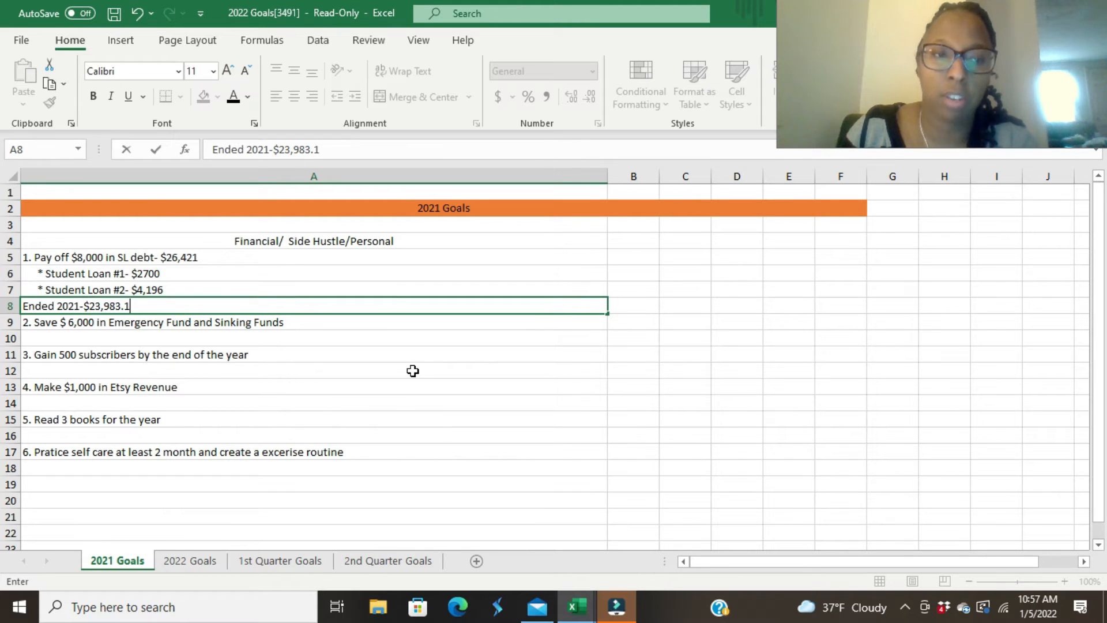
{"action": "type", "text": "0"}
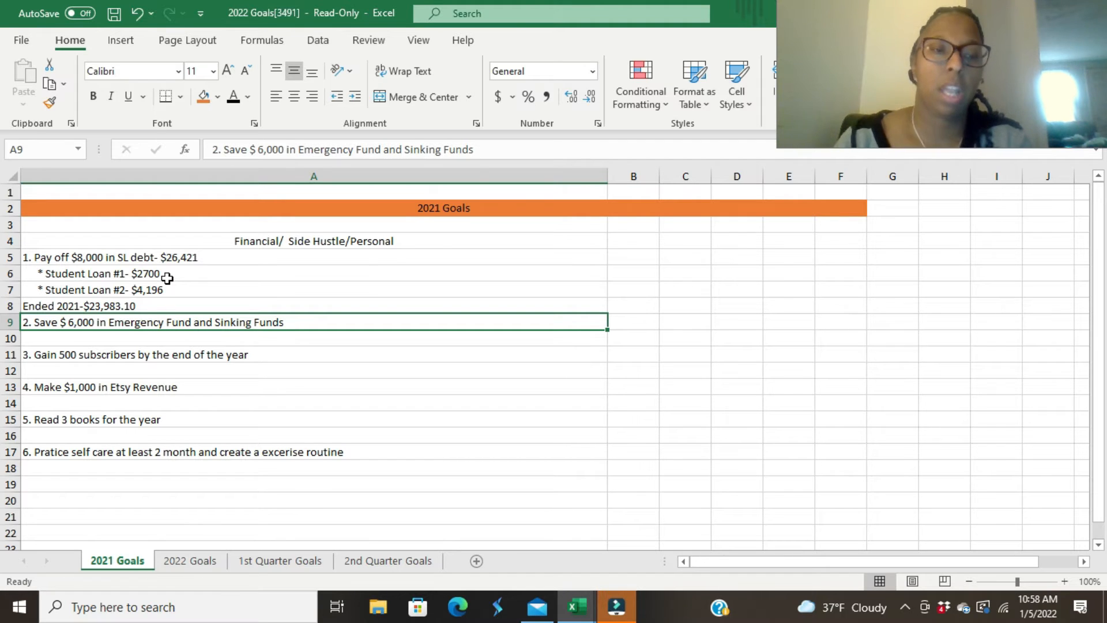
{"action": "left_click", "coordinate": [163, 338]}
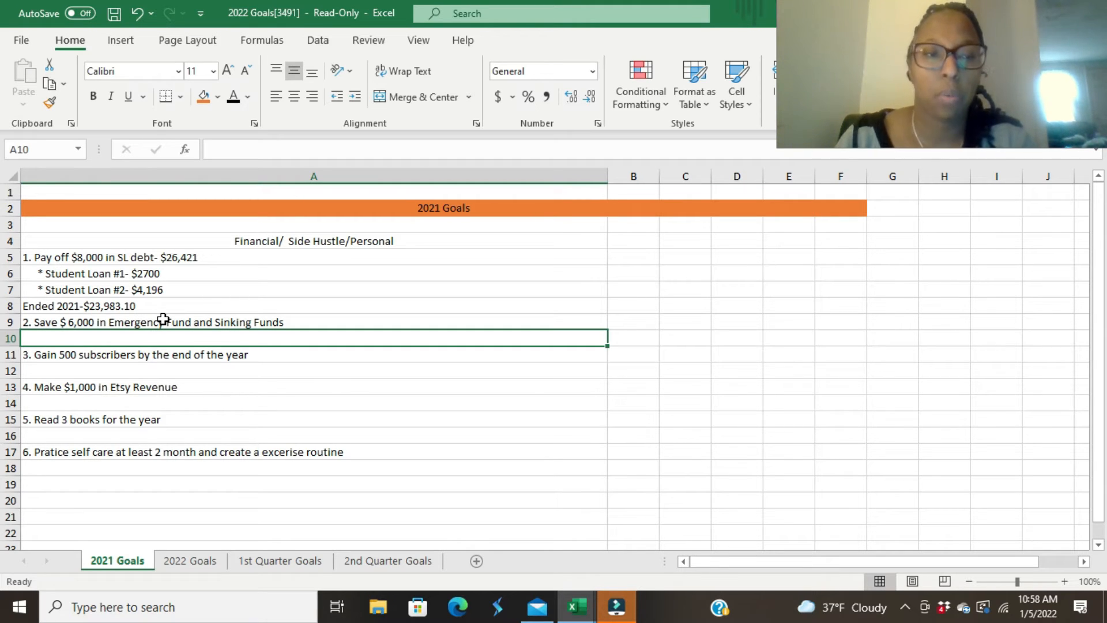
{"action": "mouse_move", "coordinate": [155, 335]}
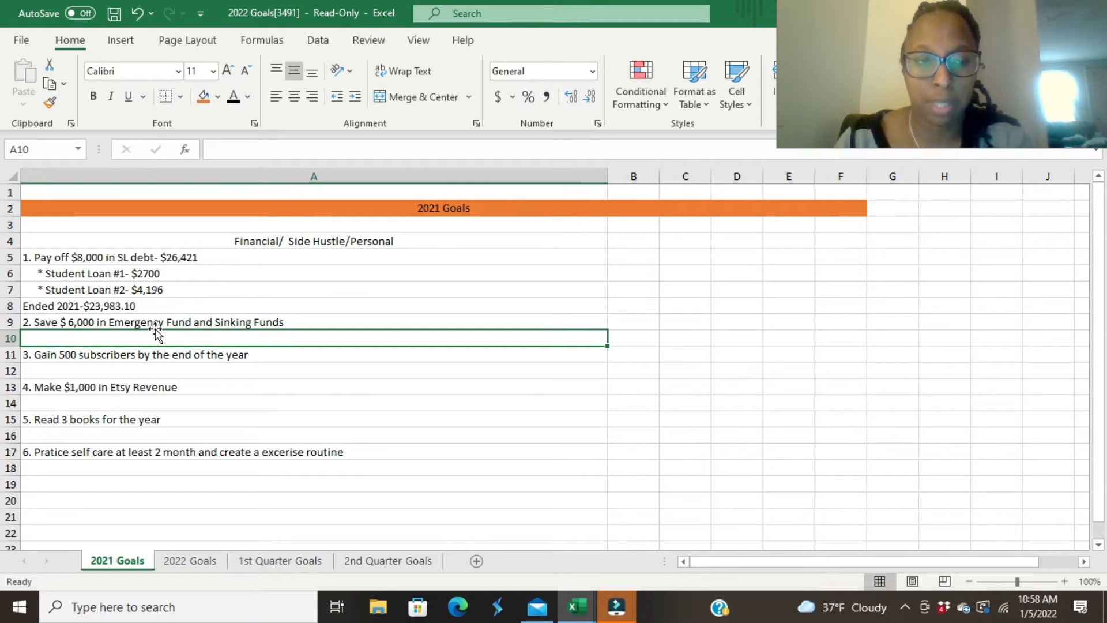
{"action": "type", "text": "S"}
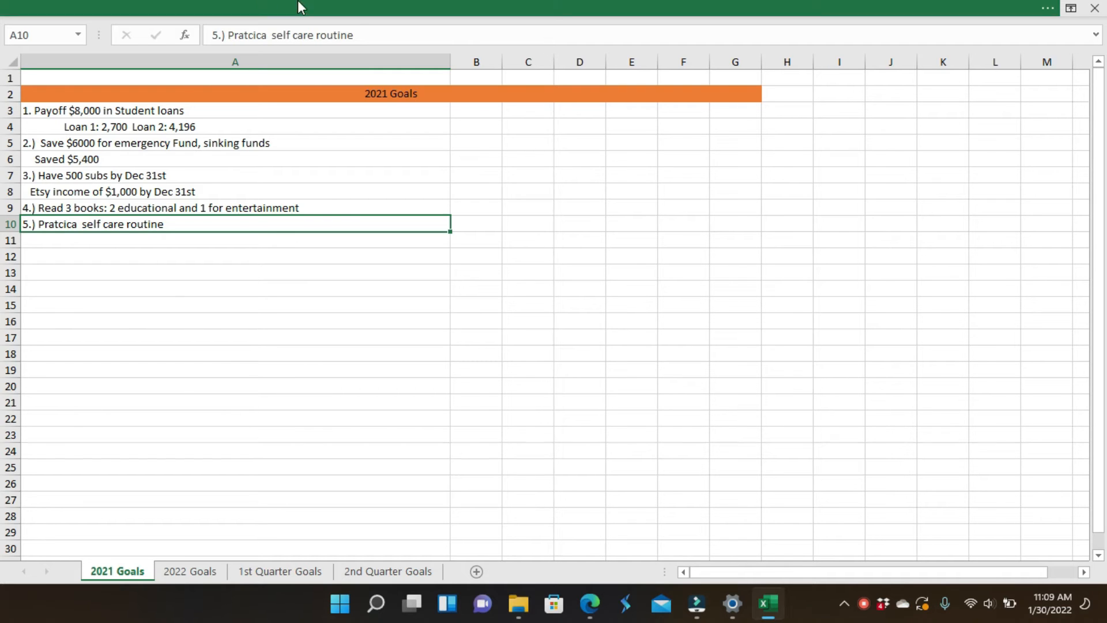
Step: Review the emergency fund savings goal, then switch to the 2022 Goals sheet
{"action": "left_click", "coordinate": [154, 149]}
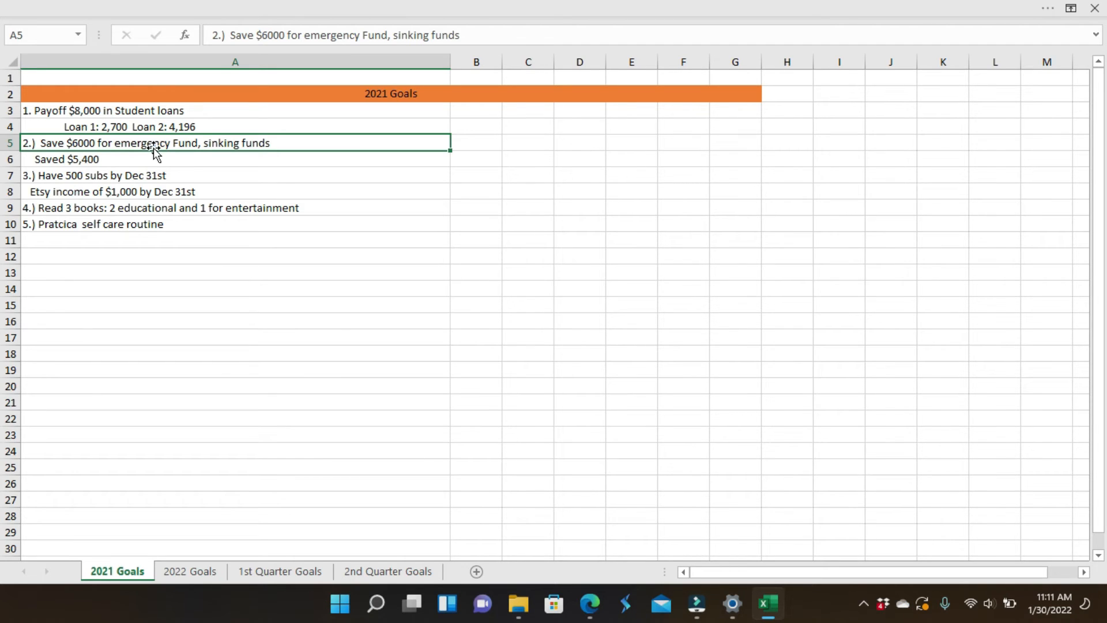
{"action": "mouse_move", "coordinate": [93, 238]}
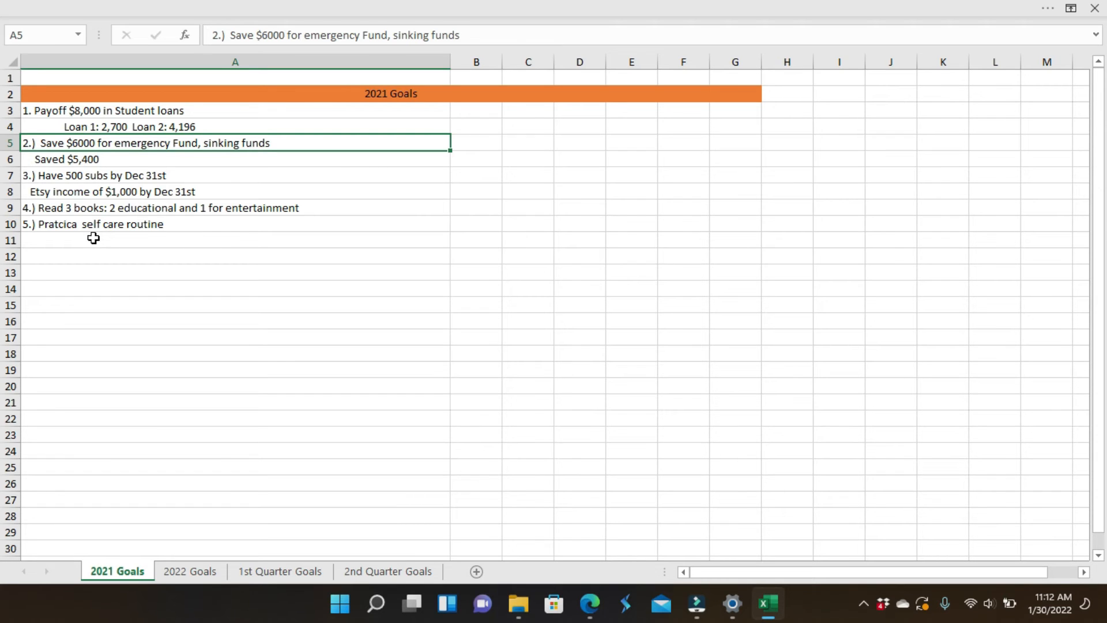
{"action": "mouse_move", "coordinate": [190, 572]}
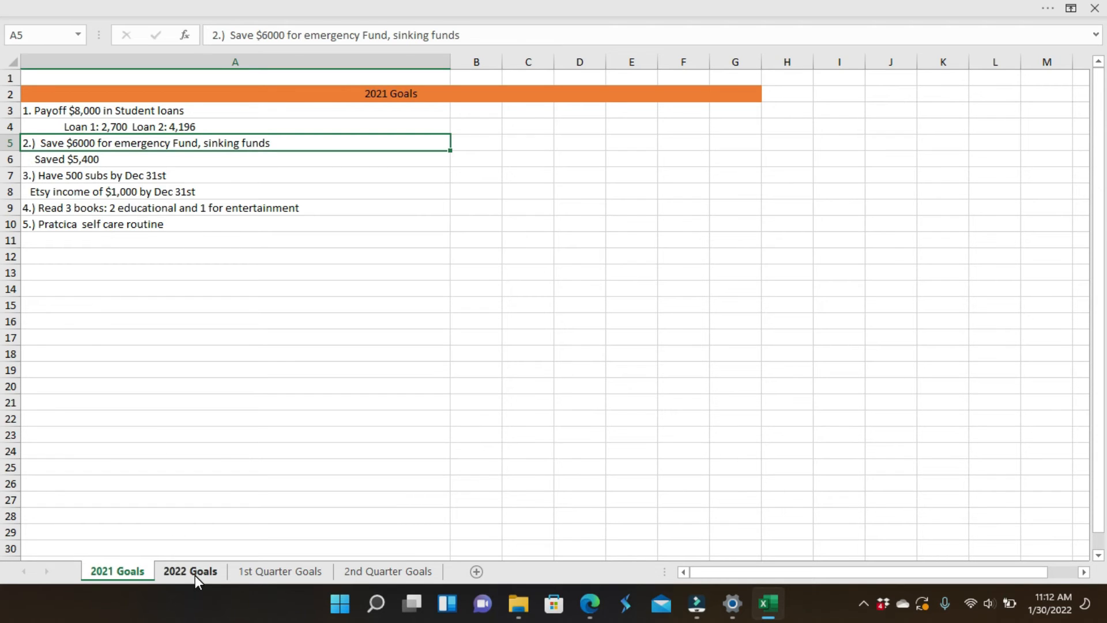
{"action": "left_click", "coordinate": [189, 570]}
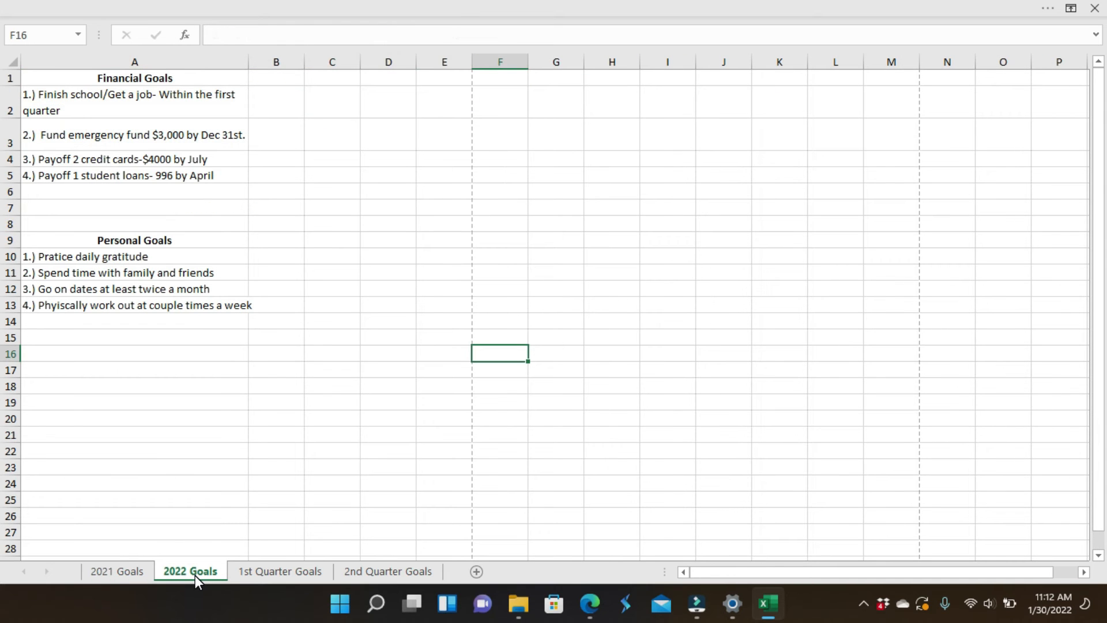